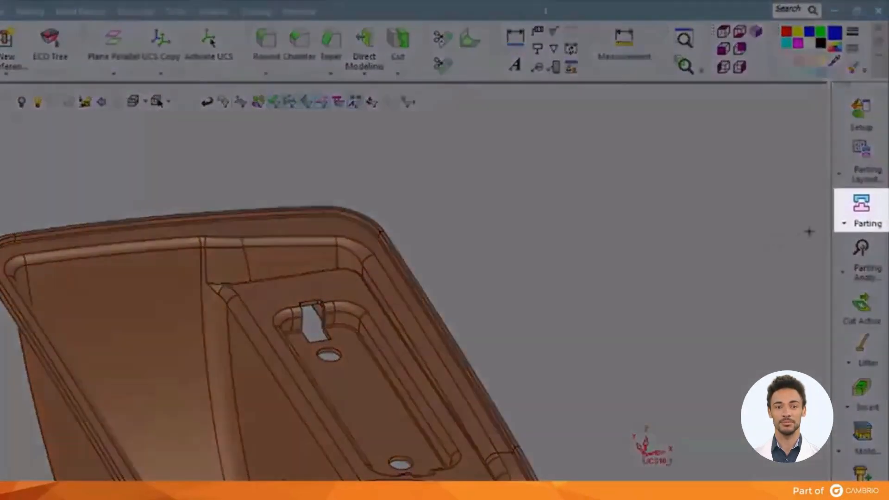
# Run QuickSplit with a new direction from a picked face, accept the analysis and slide the sides apart.
pyautogui.click(865, 213)
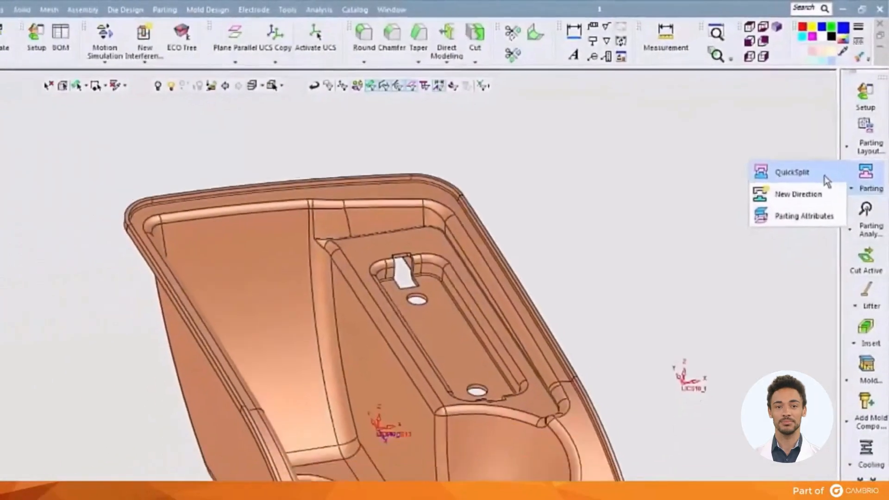
pyautogui.click(793, 172)
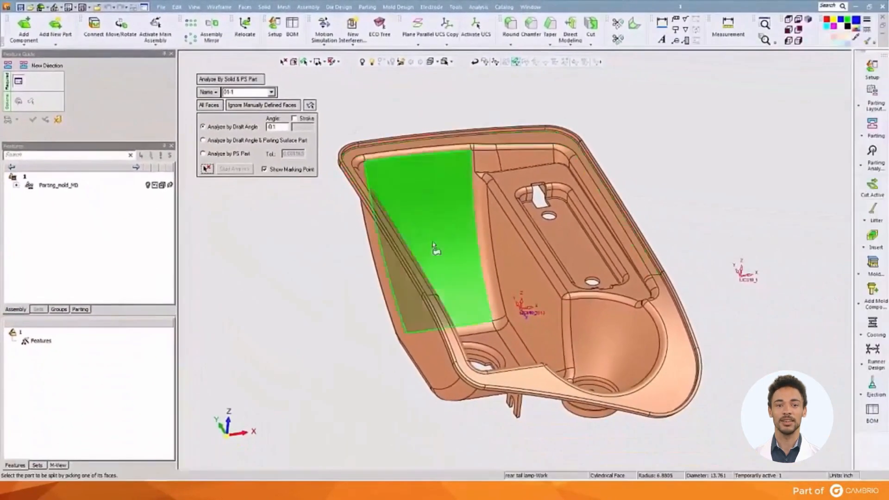
pyautogui.click(235, 168)
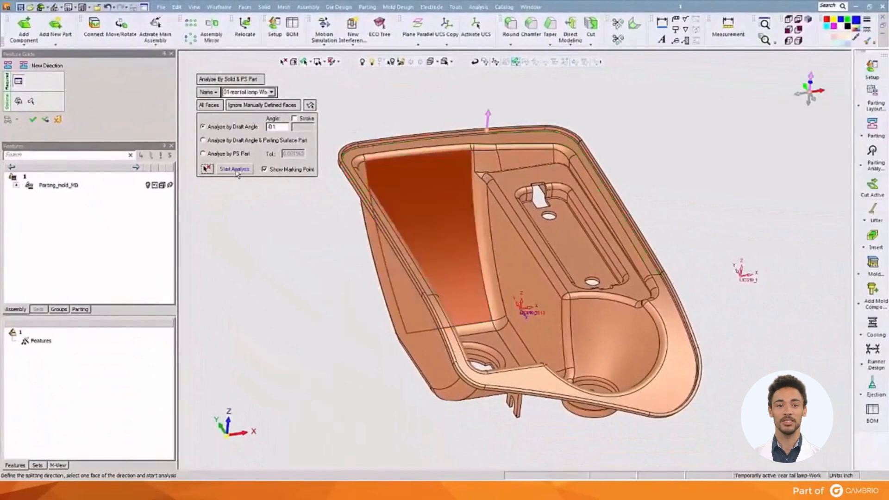
pyautogui.click(235, 169)
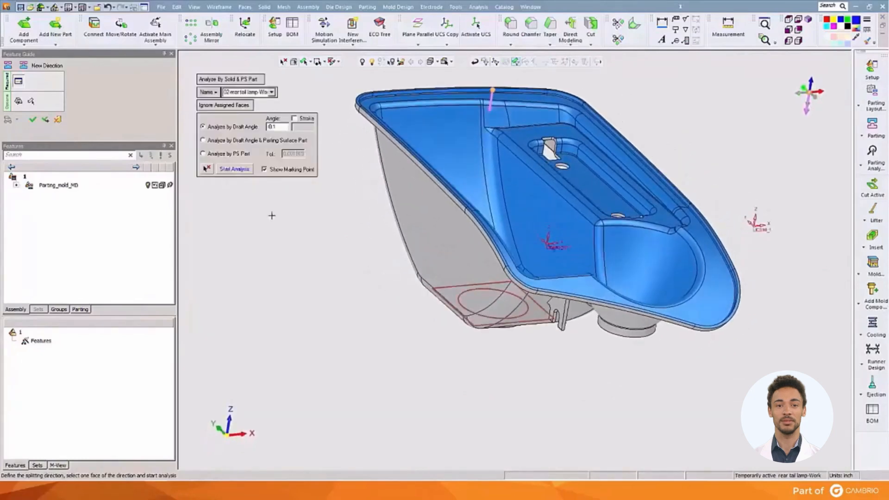
pyautogui.click(234, 168)
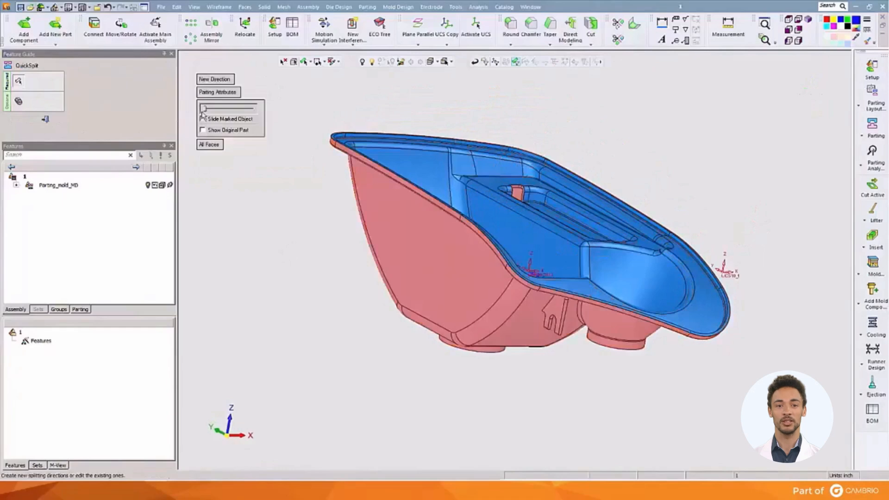
pyautogui.moveTo(204, 109); pyautogui.dragTo(256, 108)
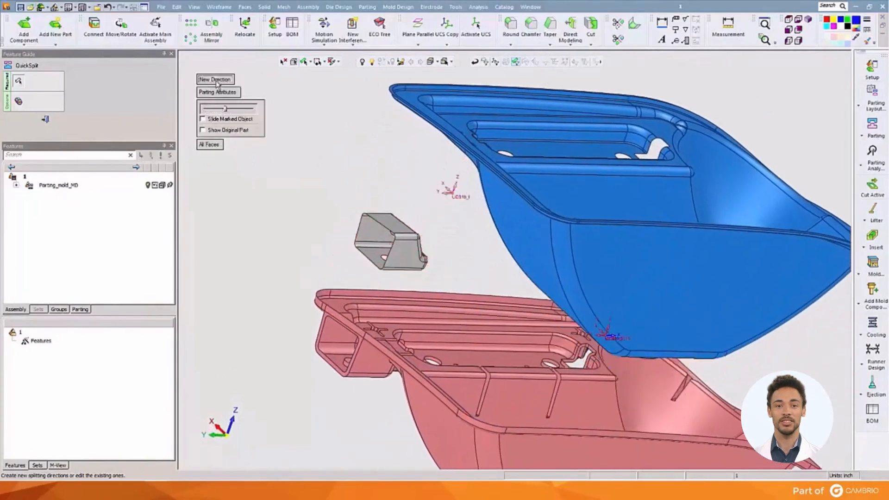
# Add a second direction from a face of the grey undercut block and assign the leftover sliver to a side.
pyautogui.click(214, 80)
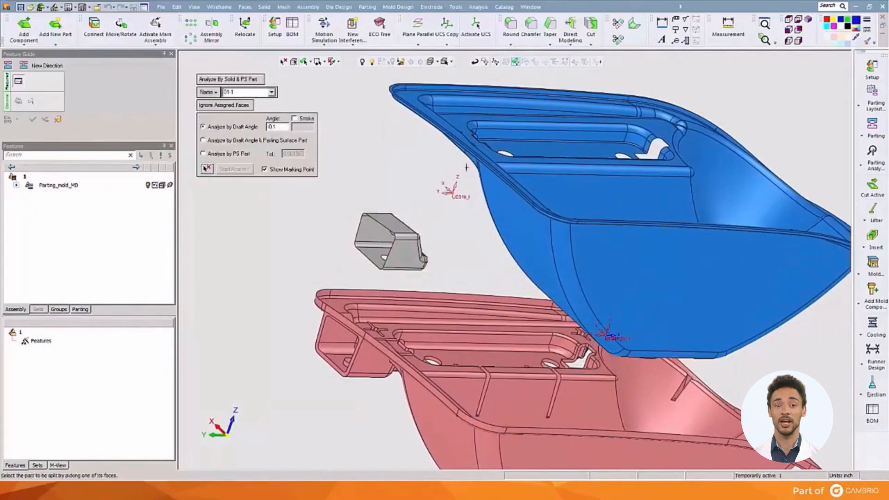
pyautogui.click(378, 232)
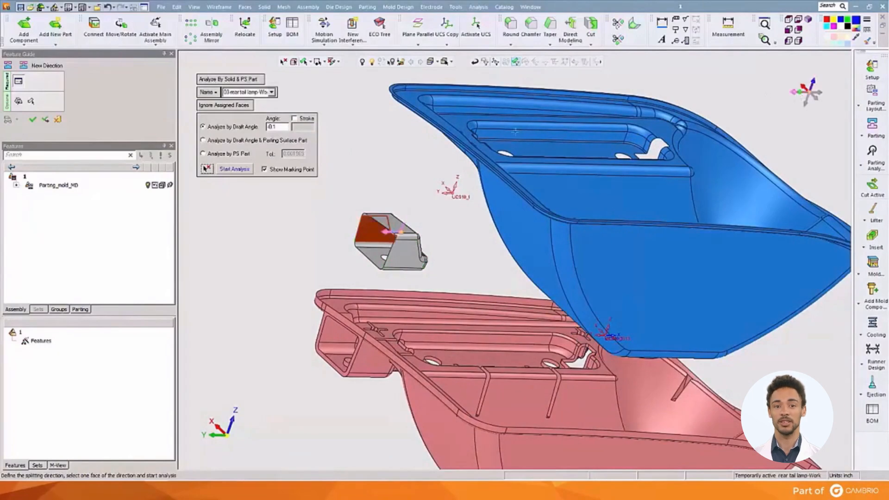
pyautogui.click(235, 168)
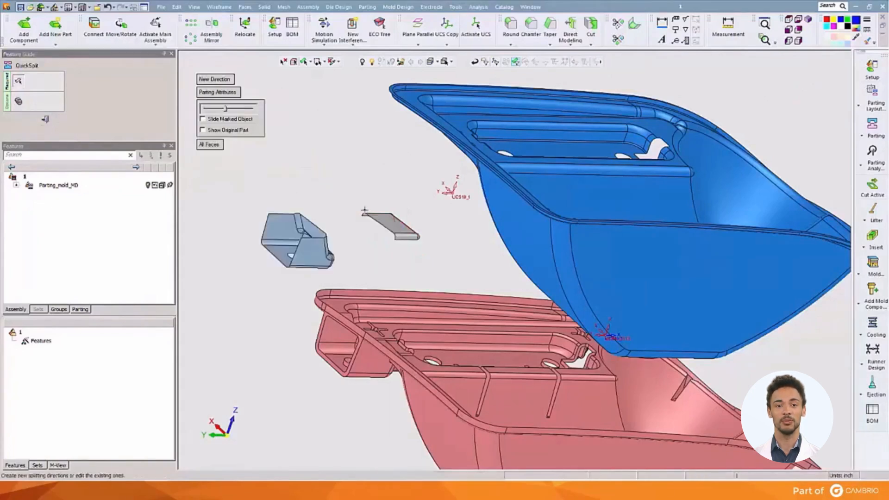
pyautogui.click(279, 230)
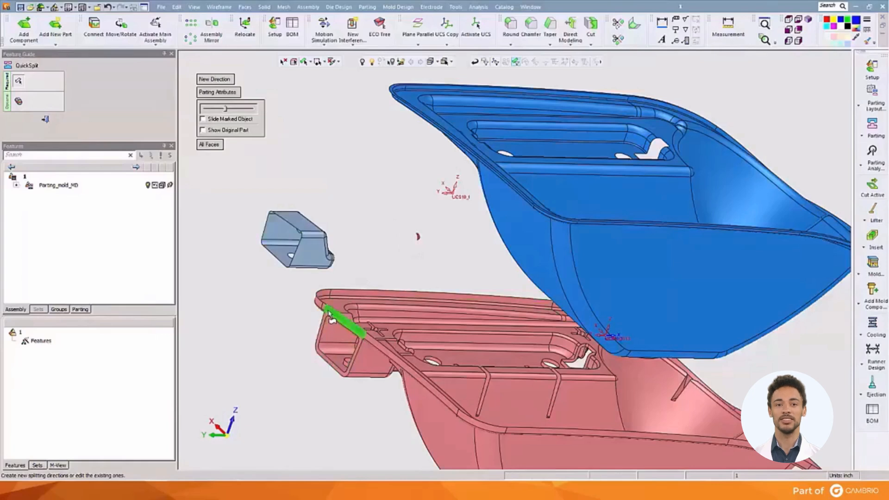
pyautogui.click(285, 228)
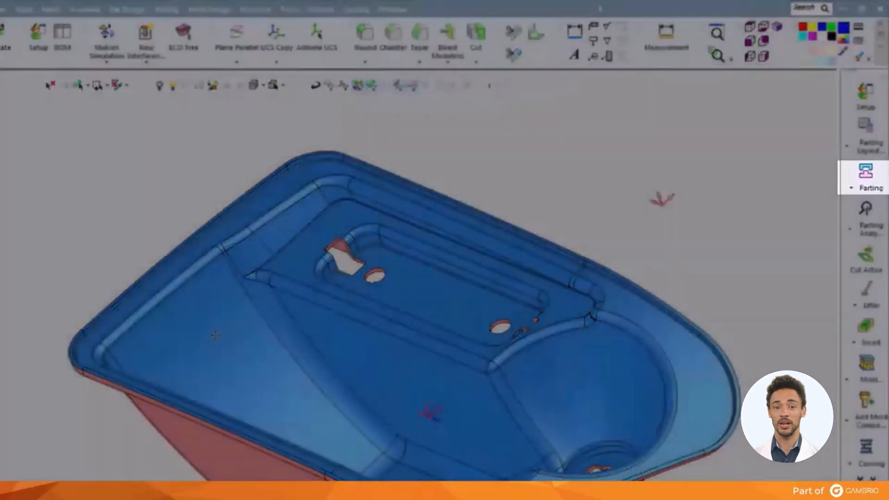
# Add a Parting surface part to the assembly and select the 03-rear tail lamp-Work split set in the tree.
pyautogui.click(865, 128)
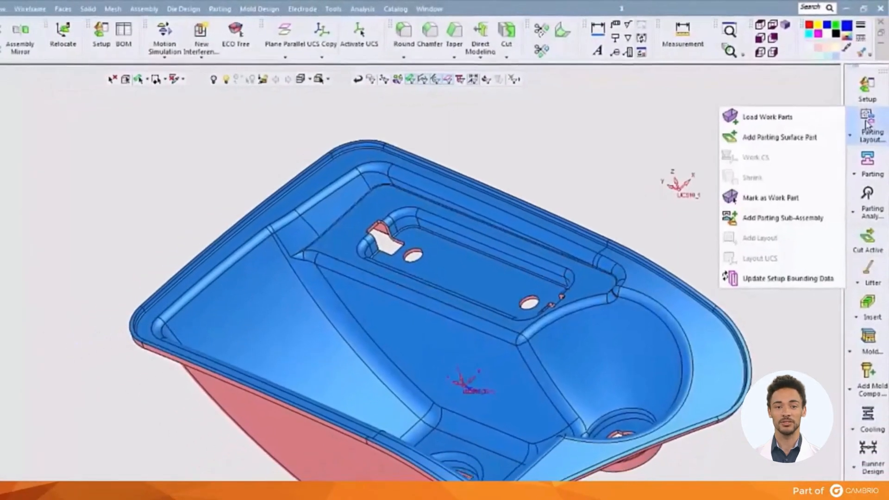
pyautogui.click(780, 137)
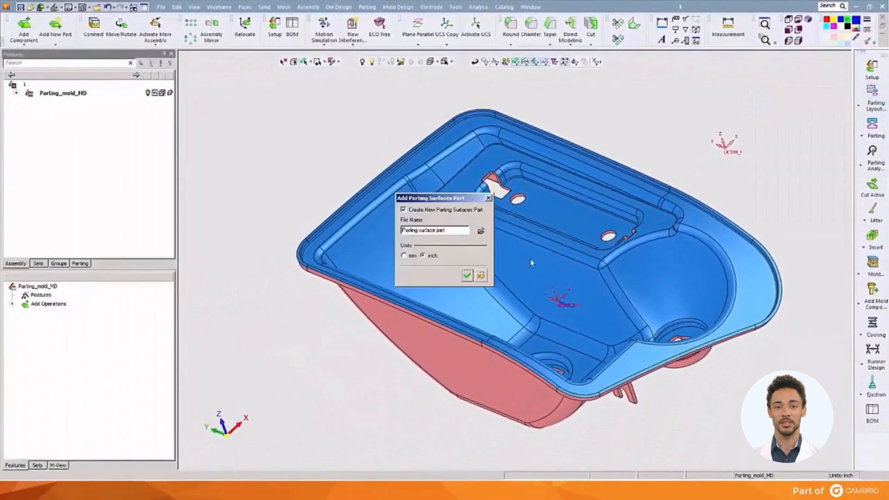
pyautogui.click(465, 276)
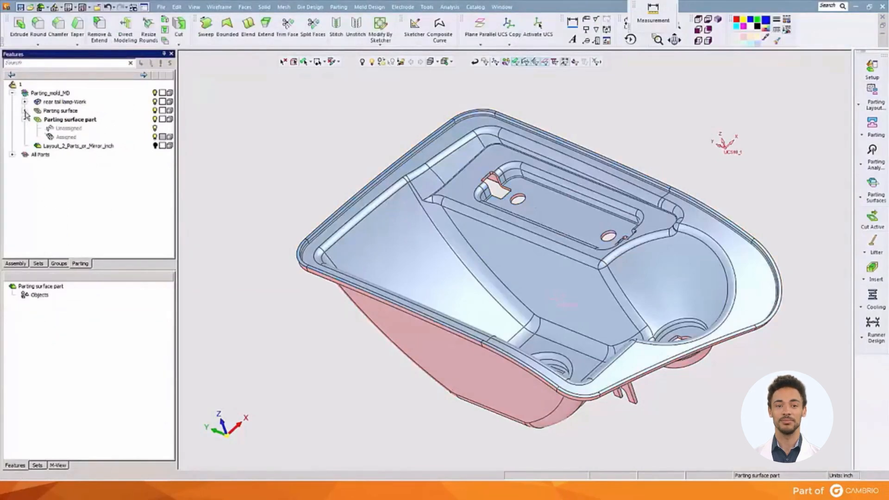
pyautogui.click(24, 102)
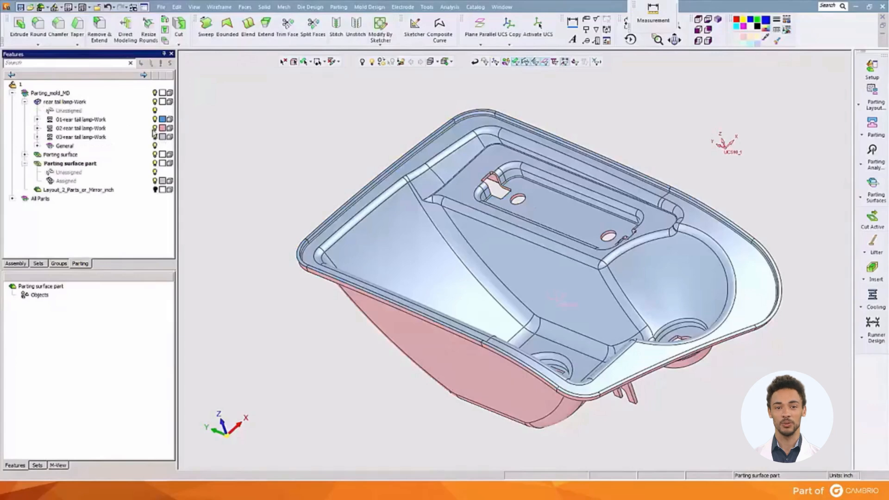
pyautogui.click(80, 137)
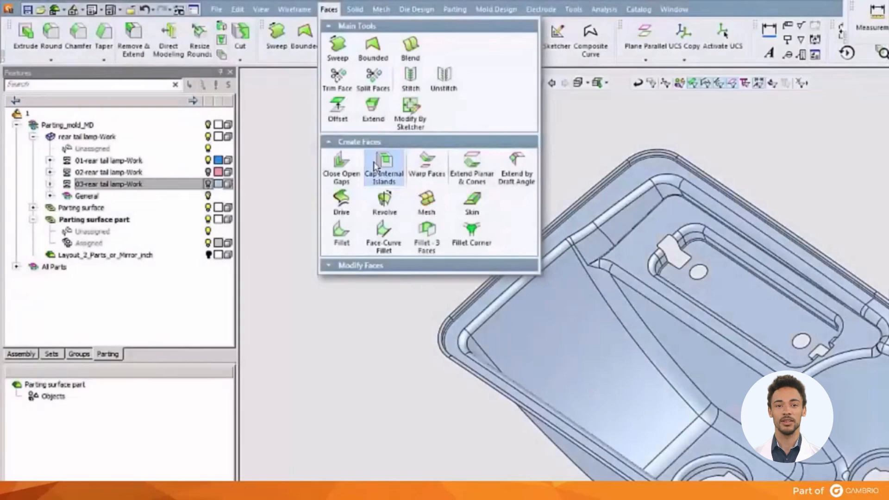
# Cap the lamp's internal islands and build a composite curve along its open outer edges.
pyautogui.click(384, 168)
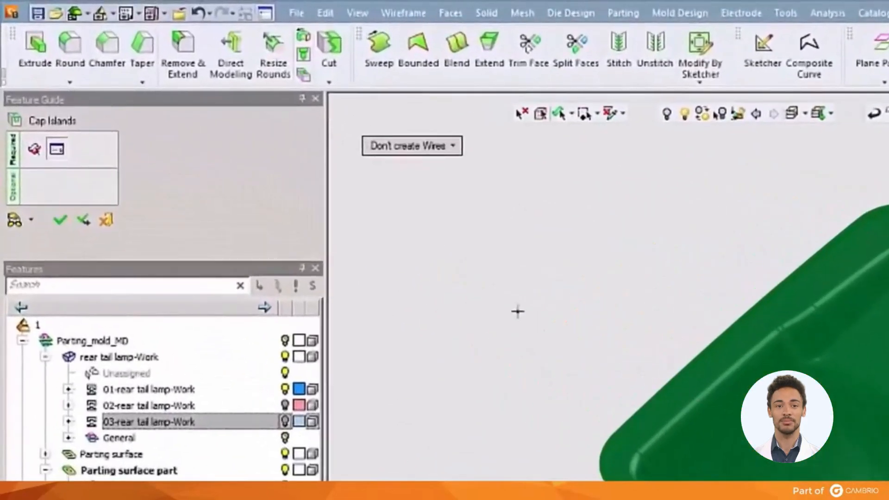
pyautogui.click(412, 145)
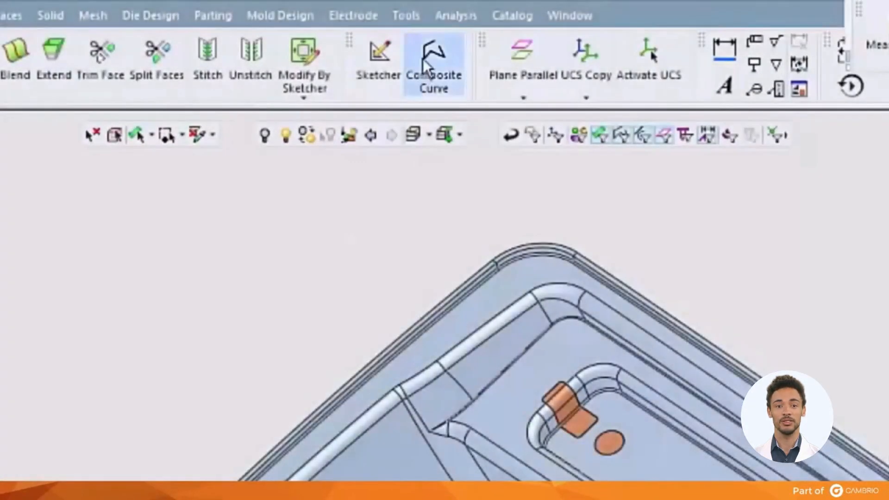
pyautogui.click(434, 56)
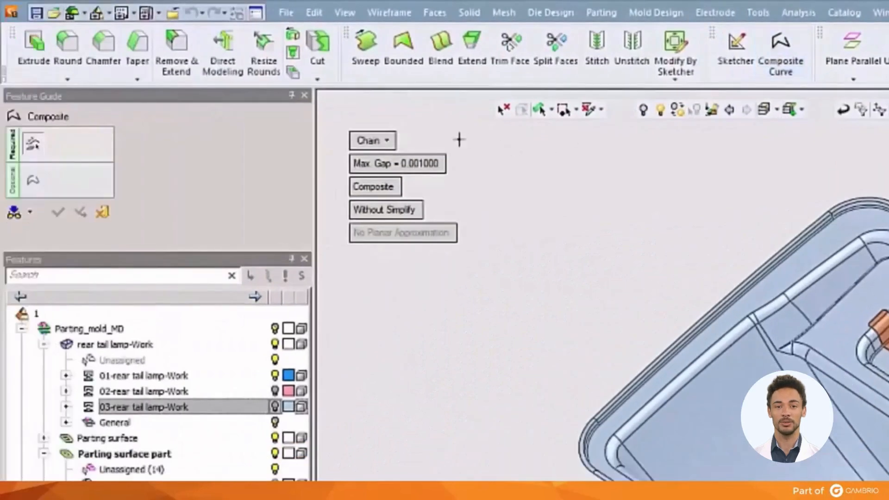
pyautogui.click(372, 140)
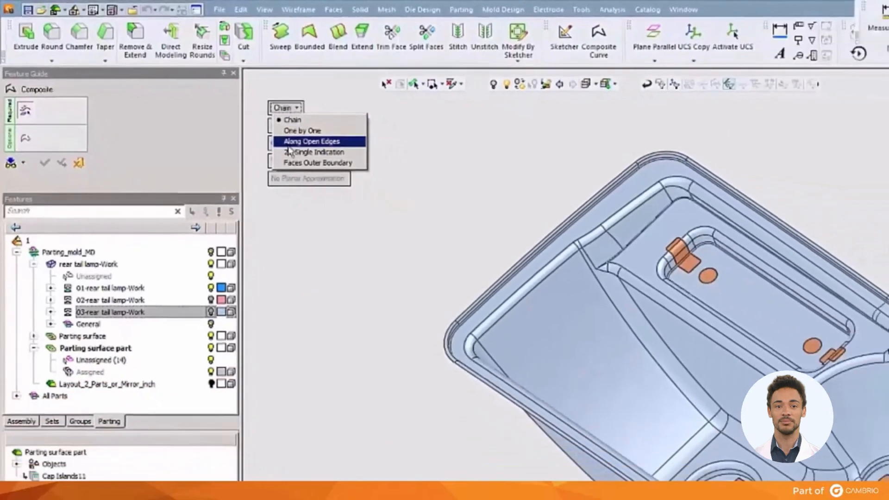
pyautogui.click(312, 140)
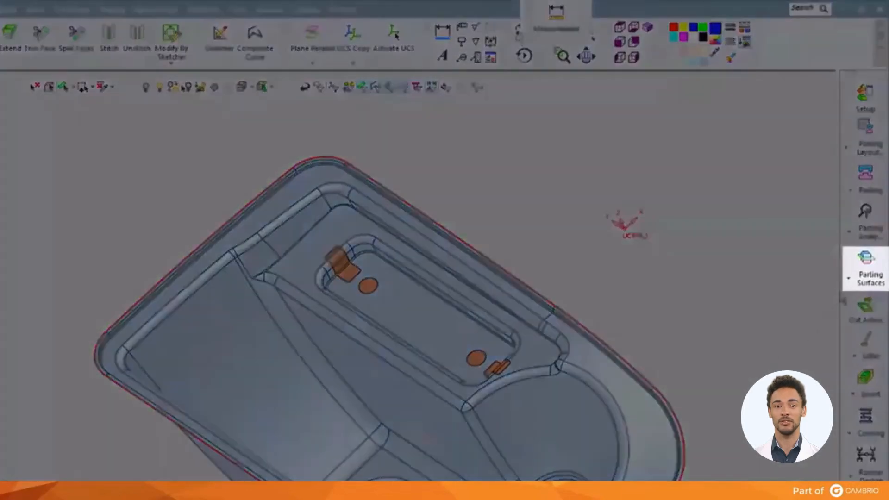
# Extend a flat parting surface outward from the lamp's outer boundary composite curve.
pyautogui.click(867, 266)
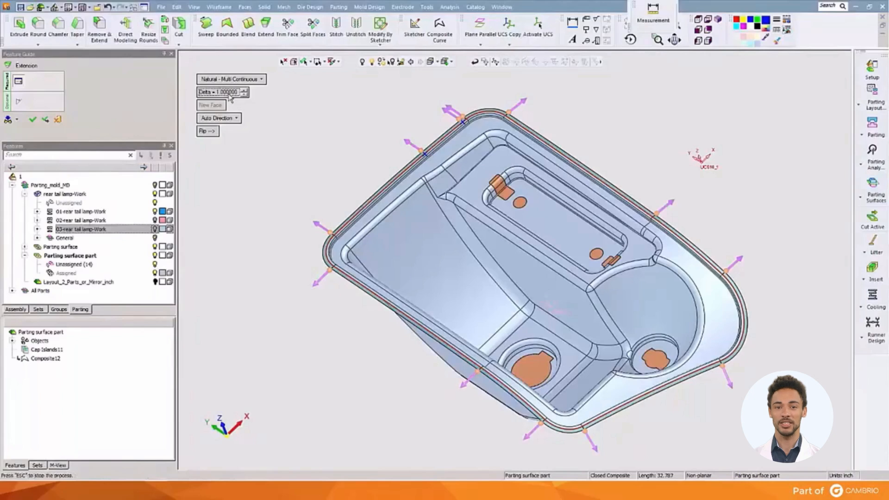
pyautogui.click(34, 119)
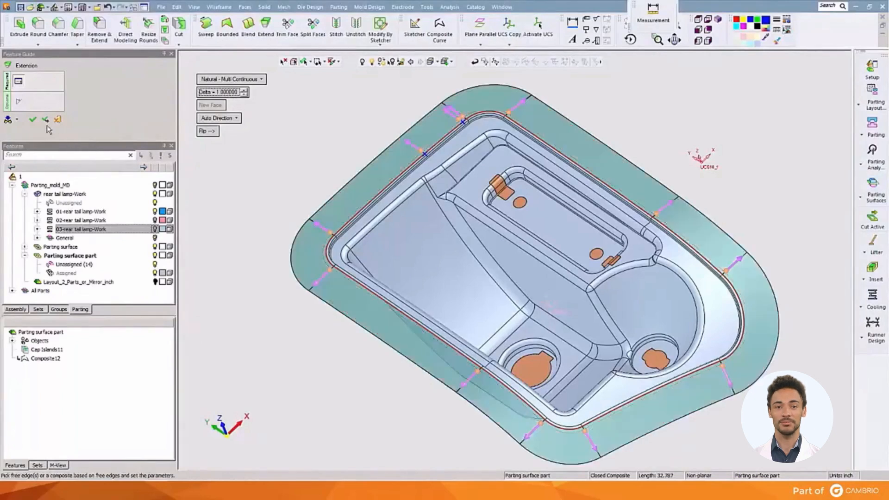
pyautogui.click(33, 120)
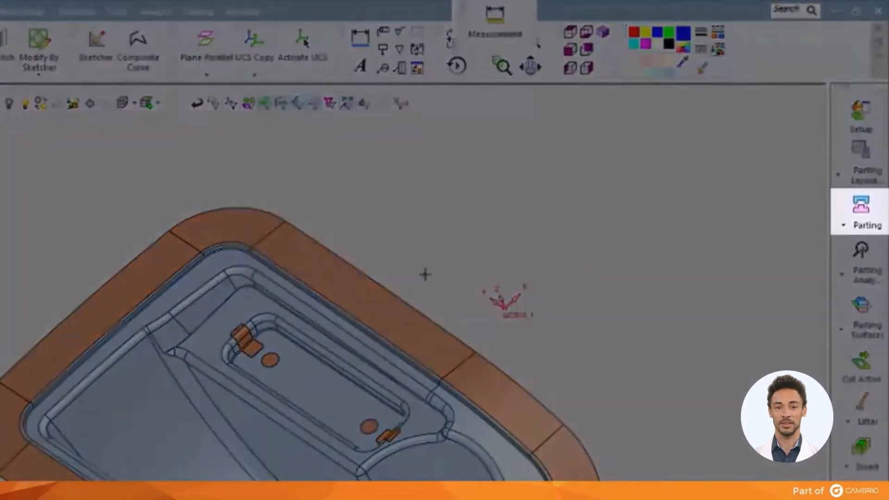
# Assign parting attributes to all faces of the extended surface ring via Automatic Attachment.
pyautogui.click(861, 203)
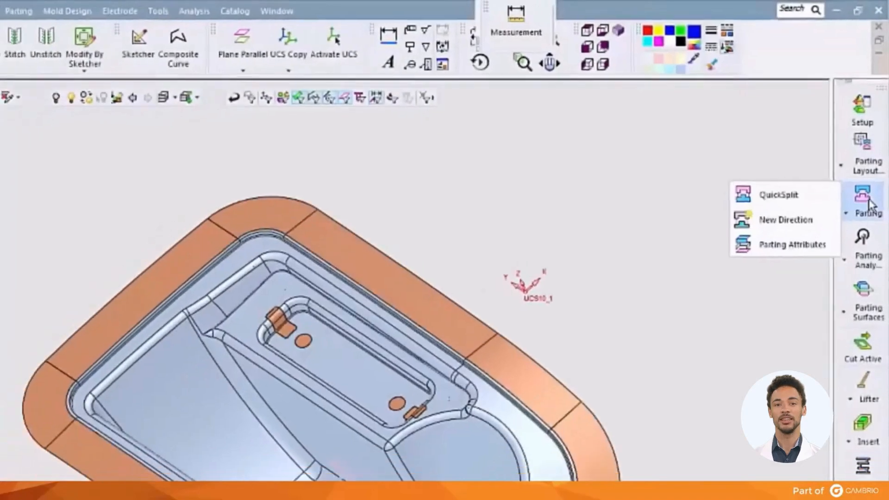
pyautogui.click(780, 195)
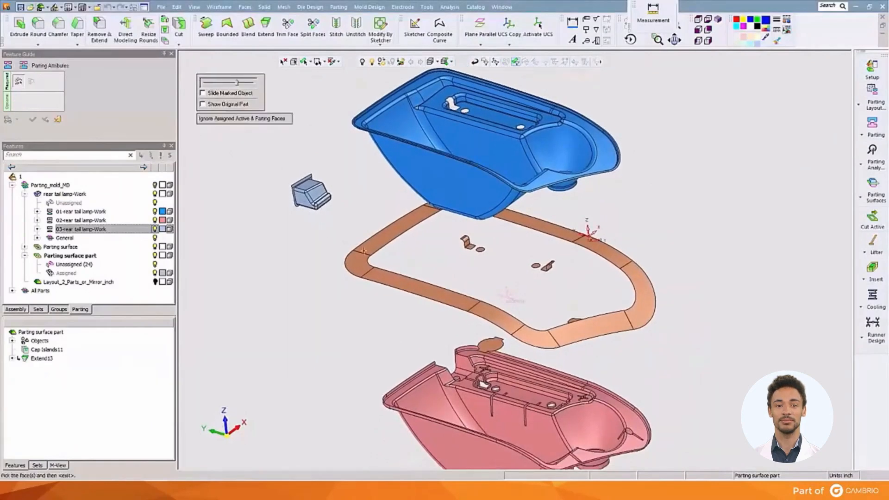
pyautogui.moveTo(346, 245); pyautogui.dragTo(633, 339)
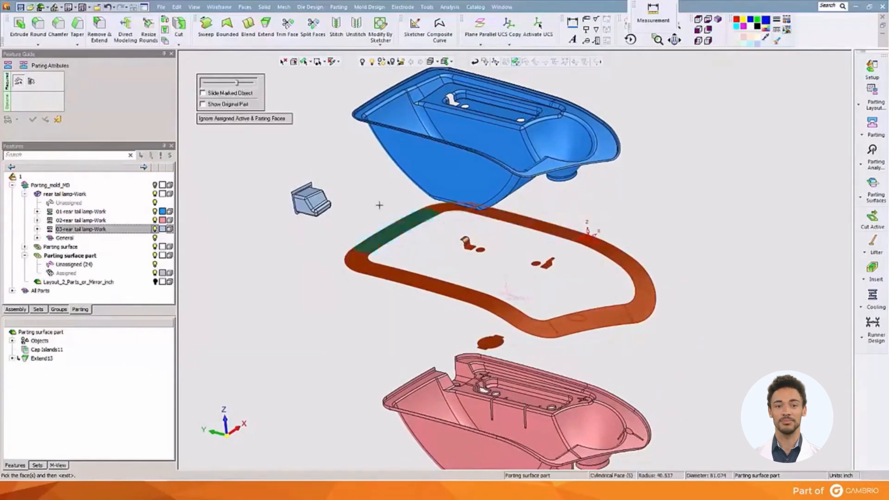
pyautogui.click(225, 118)
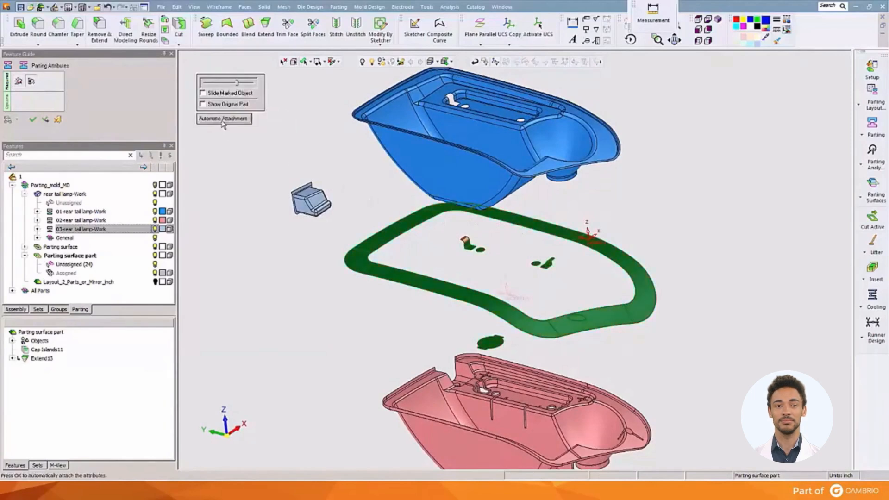
pyautogui.click(223, 118)
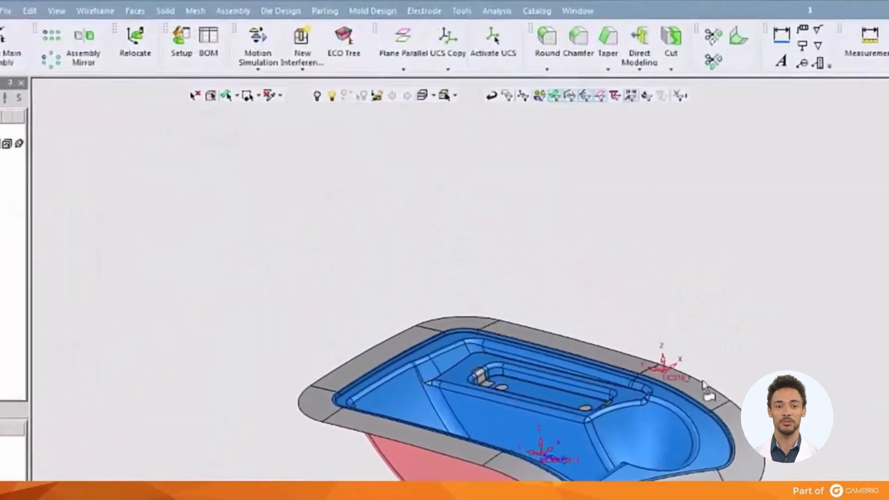
# Create a parallel plane and Copy Mirror the rear tail lamp-Work part into a second cavity.
pyautogui.click(403, 40)
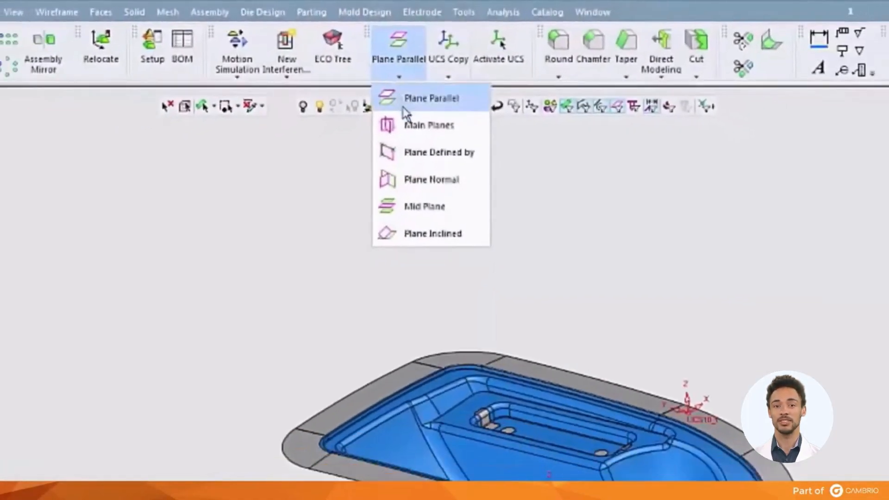
pyautogui.click(428, 125)
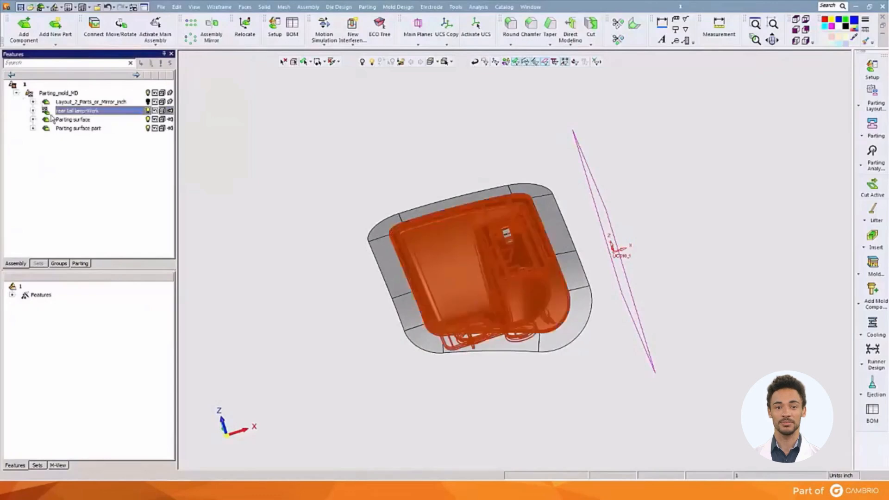
pyautogui.rightClick(79, 111)
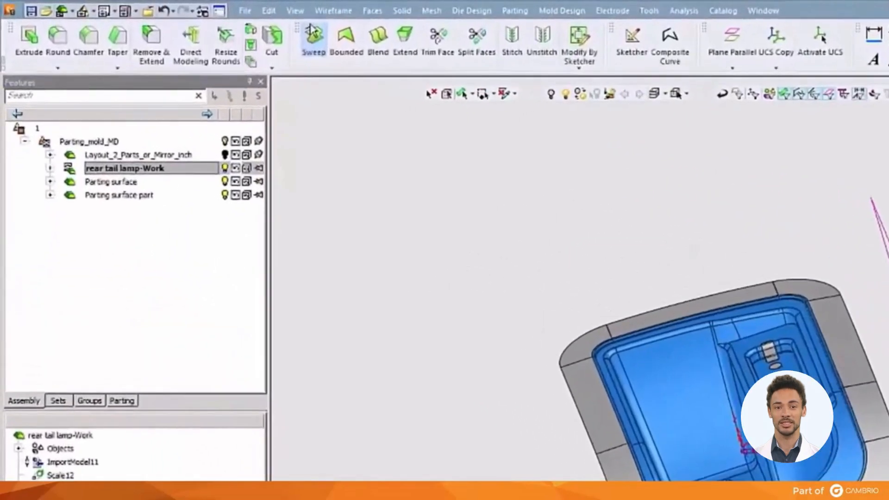
pyautogui.click(271, 10)
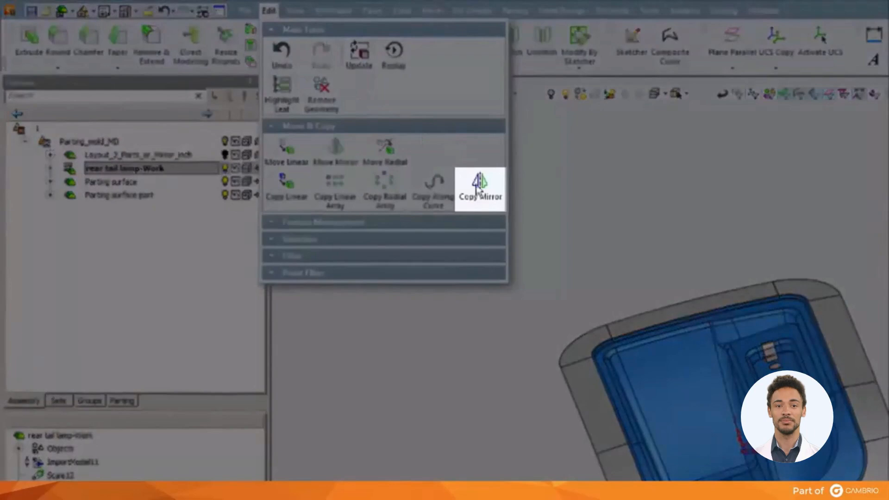
pyautogui.click(480, 189)
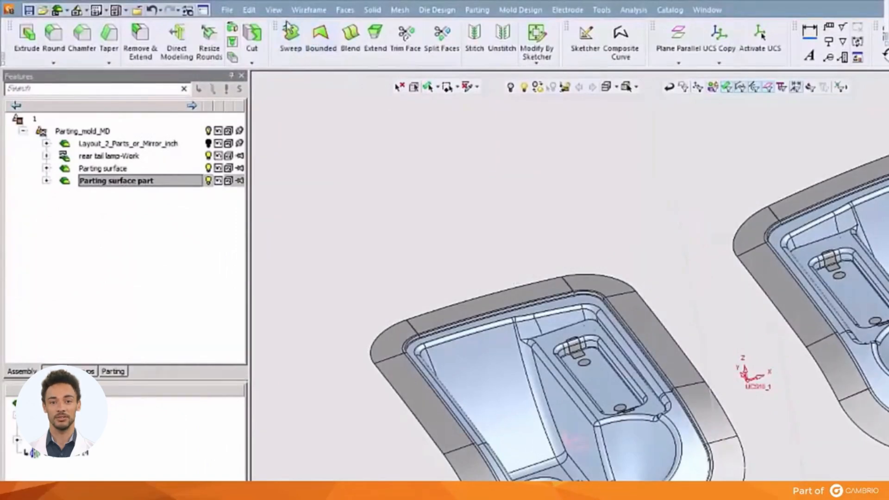
# Blend faces between the two cavities and draw a spline curve across the upper gap.
pyautogui.click(352, 9)
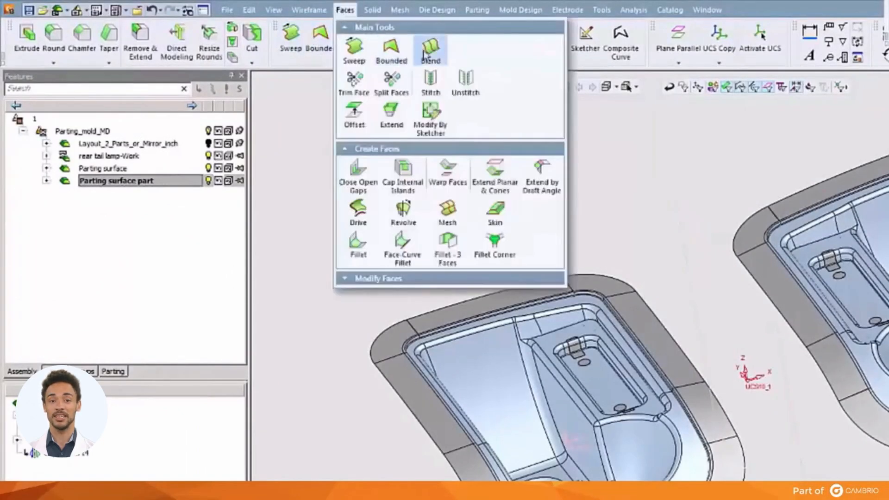
pyautogui.click(430, 50)
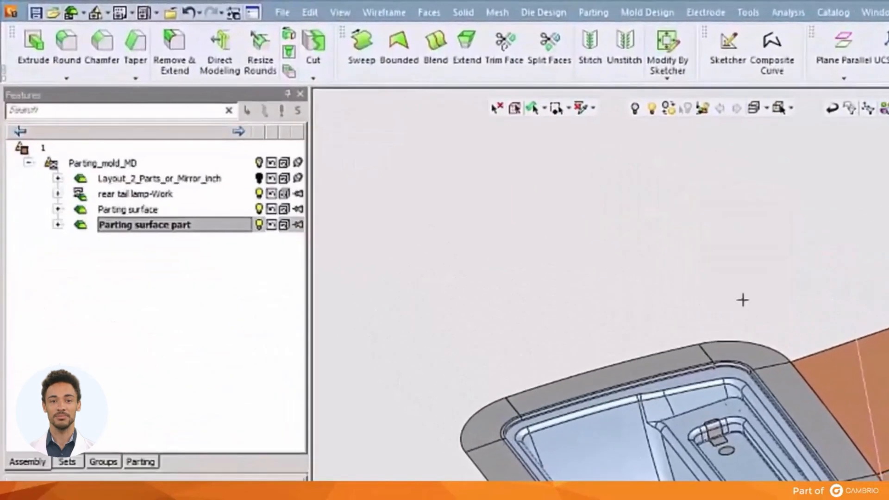
pyautogui.click(384, 12)
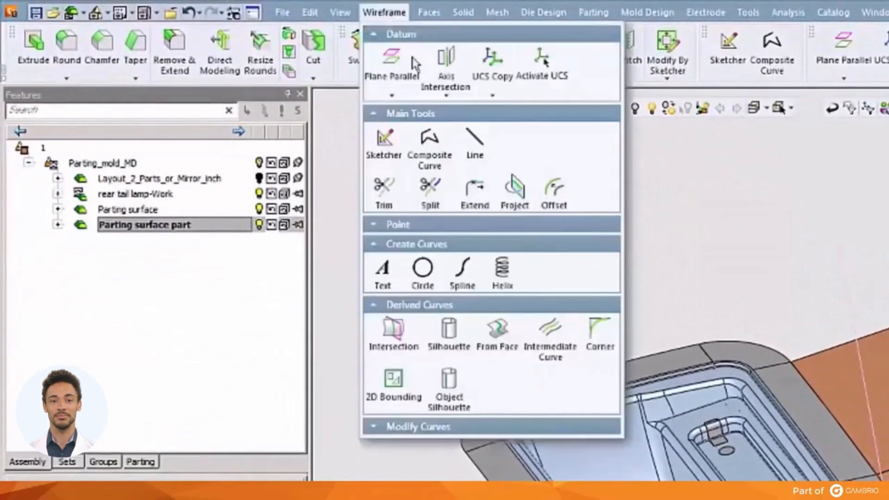
pyautogui.click(462, 271)
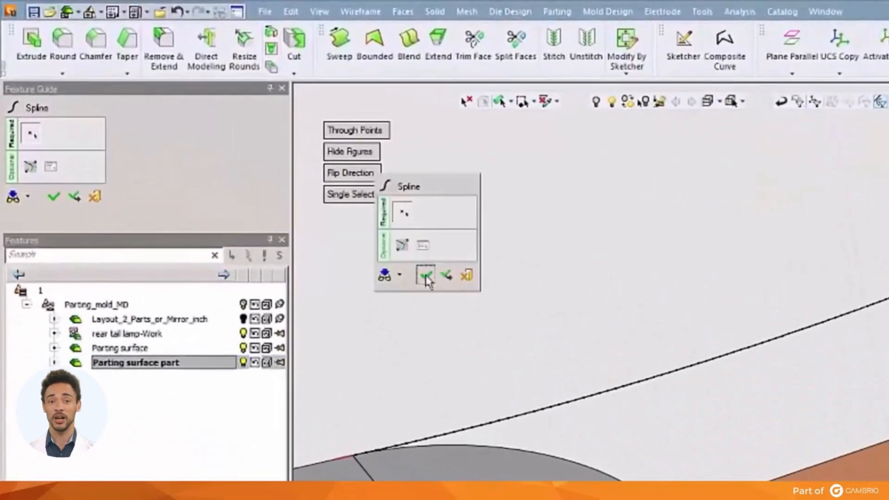
pyautogui.click(425, 276)
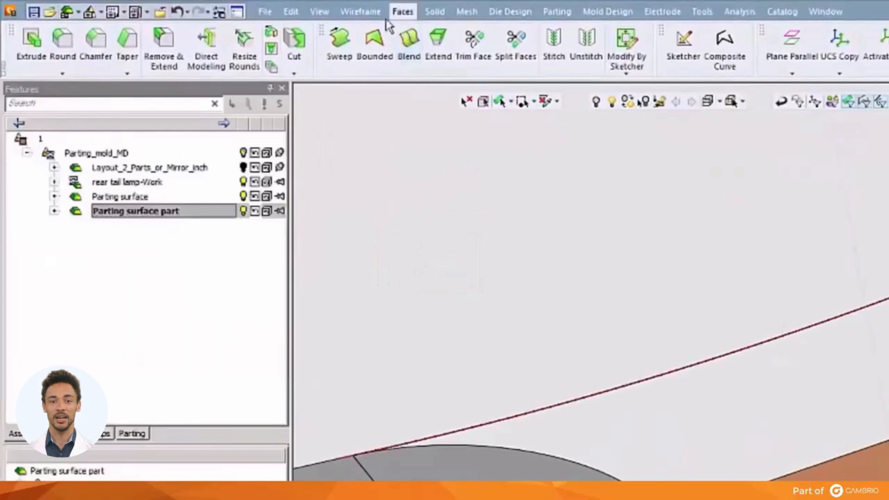
# Build a composite curve of the upper boundary and fill it with a bounded face.
pyautogui.click(723, 36)
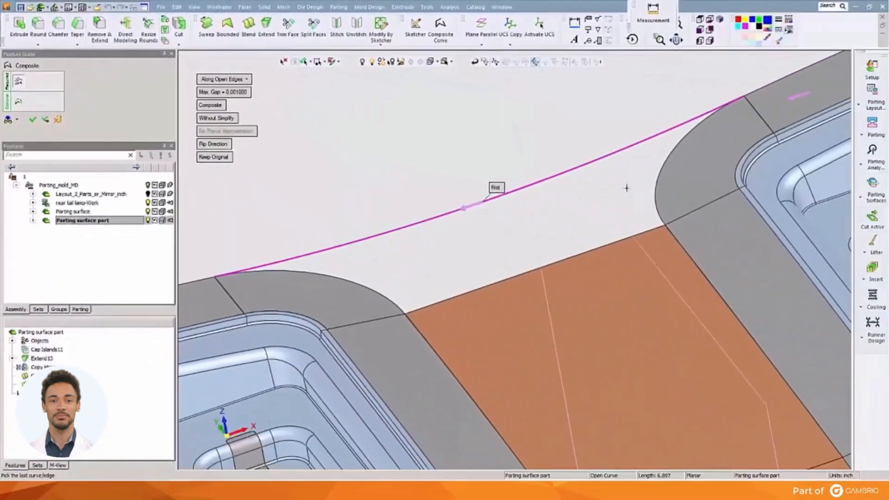
pyautogui.click(655, 201)
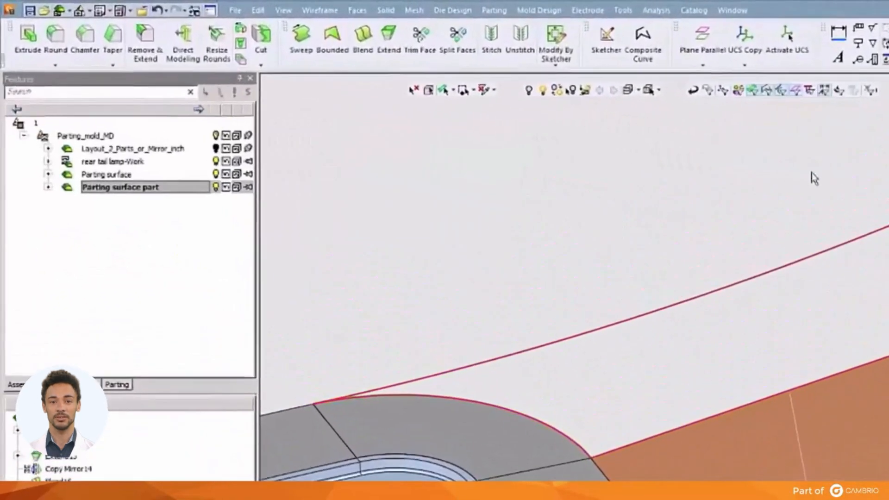
pyautogui.click(353, 10)
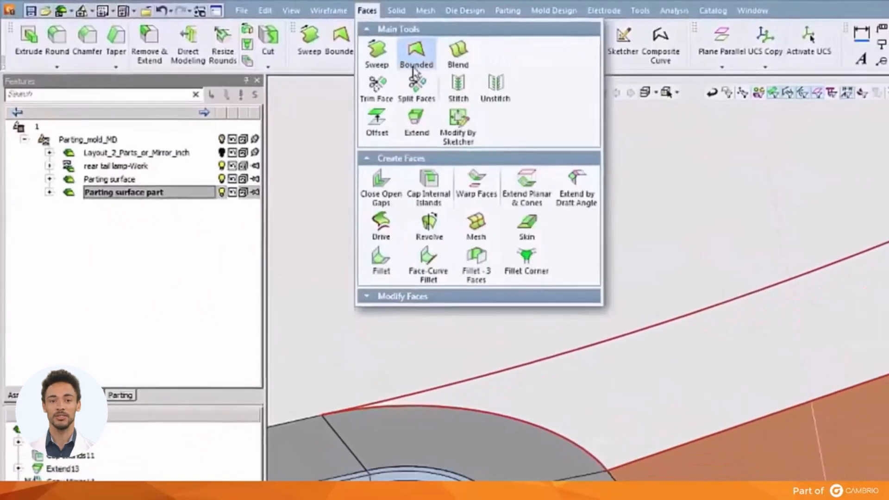
pyautogui.click(417, 52)
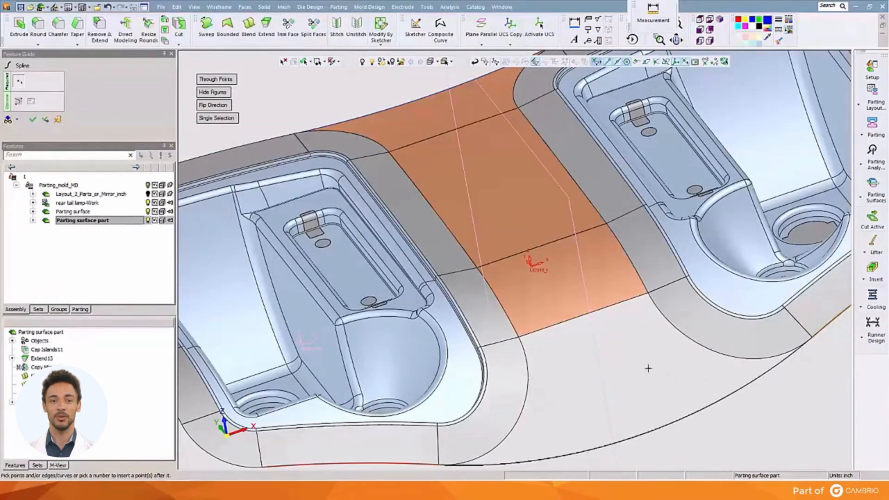
# Draw a spline along the lower gap and pick the open edges for its composite boundary.
pyautogui.click(500, 174)
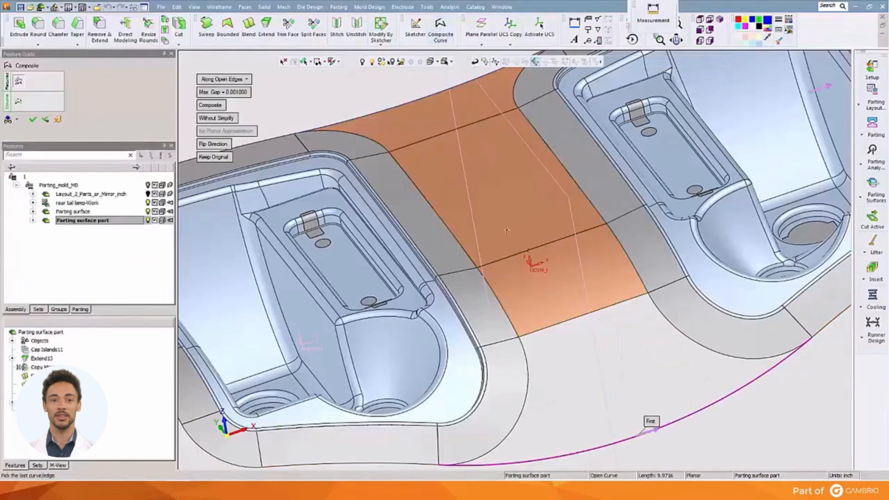
pyautogui.click(521, 367)
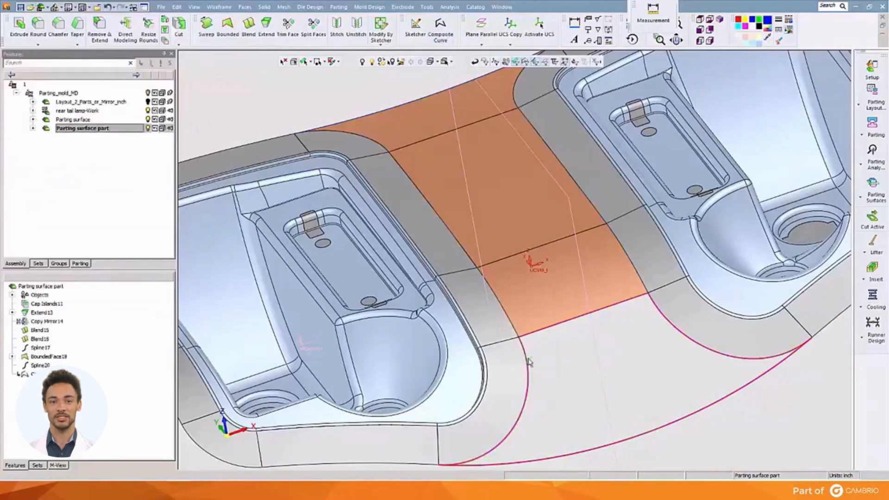
pyautogui.click(244, 8)
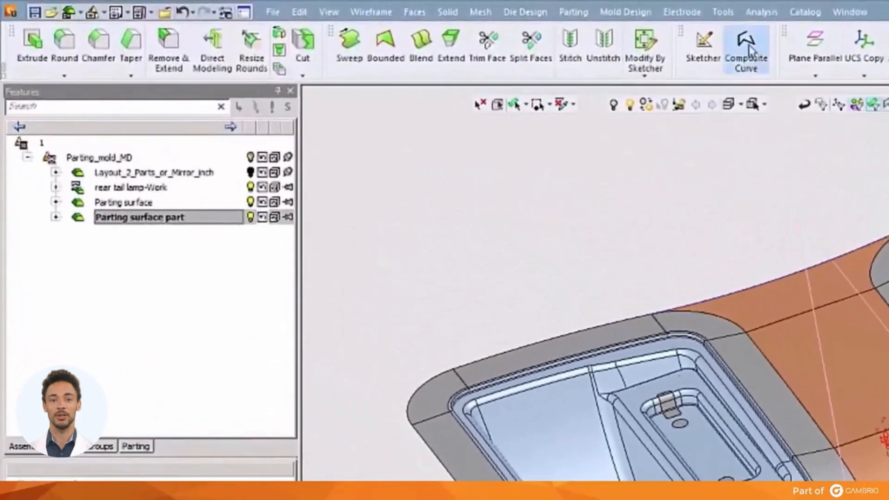
# Complete the lower boundary composite curve and fill the gap from Parting Surfaces.
pyautogui.click(747, 39)
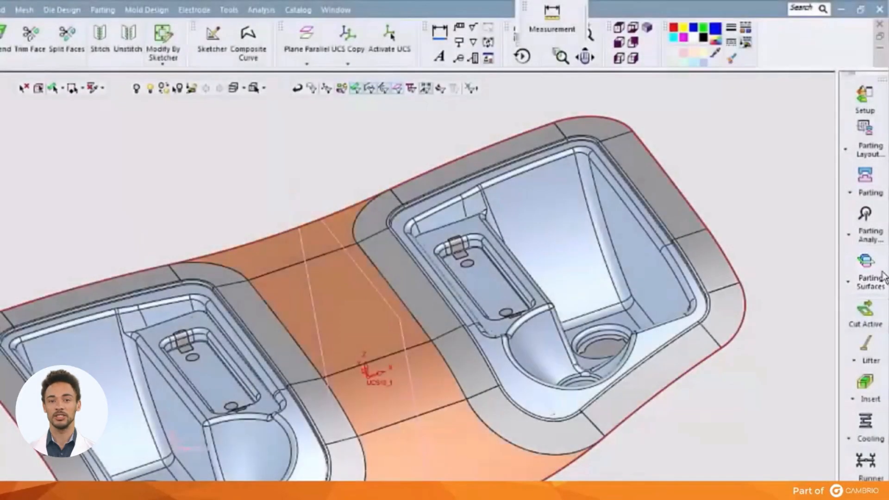
pyautogui.click(864, 262)
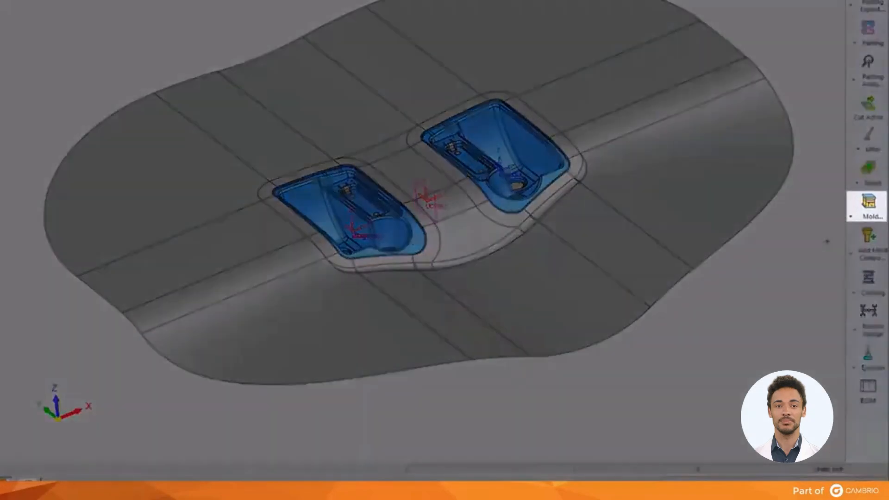
pyautogui.click(868, 208)
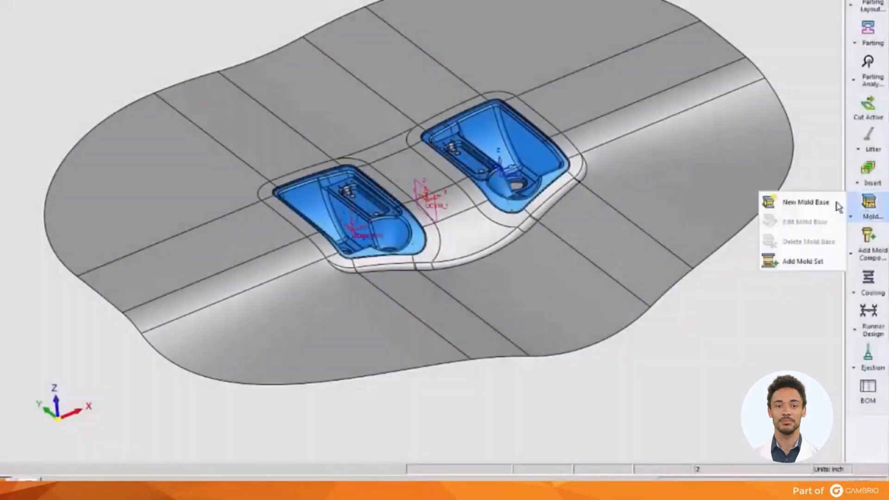
pyautogui.click(802, 202)
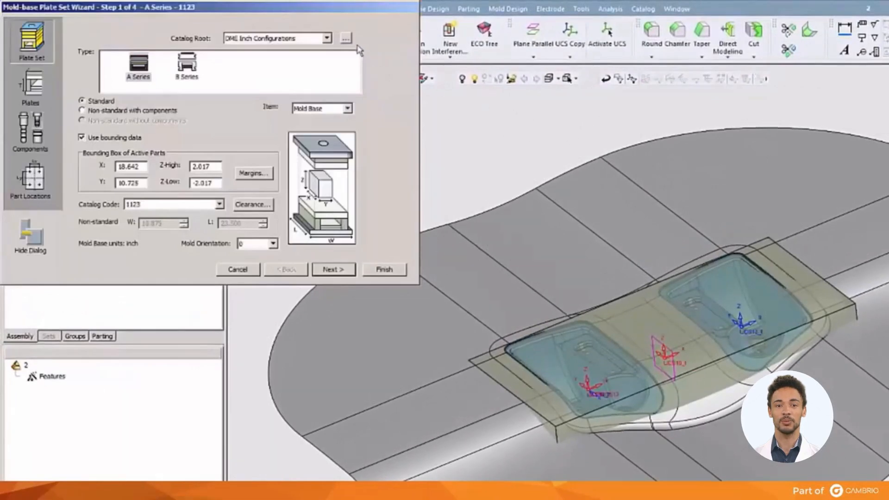
pyautogui.click(346, 37)
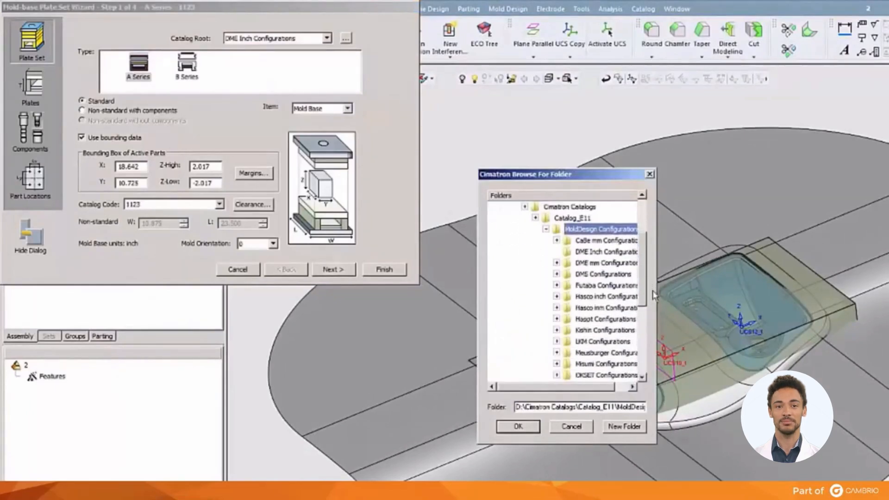
pyautogui.scroll(-3)
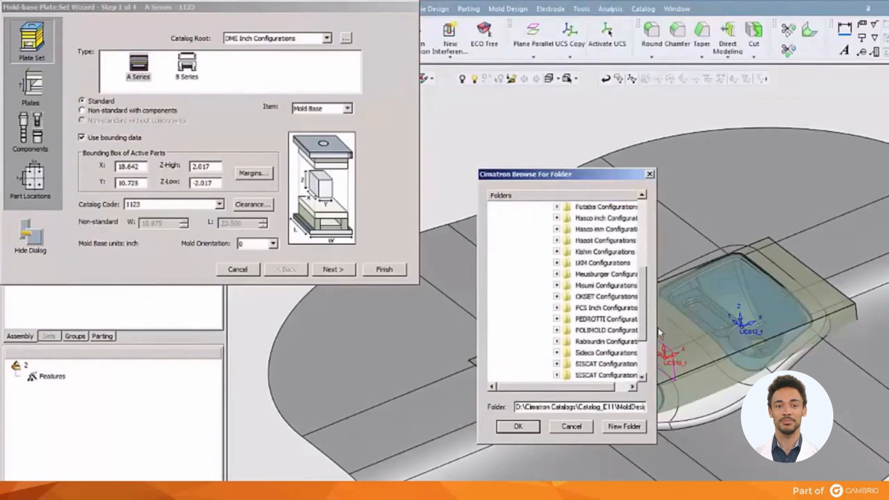
pyautogui.scroll(-3)
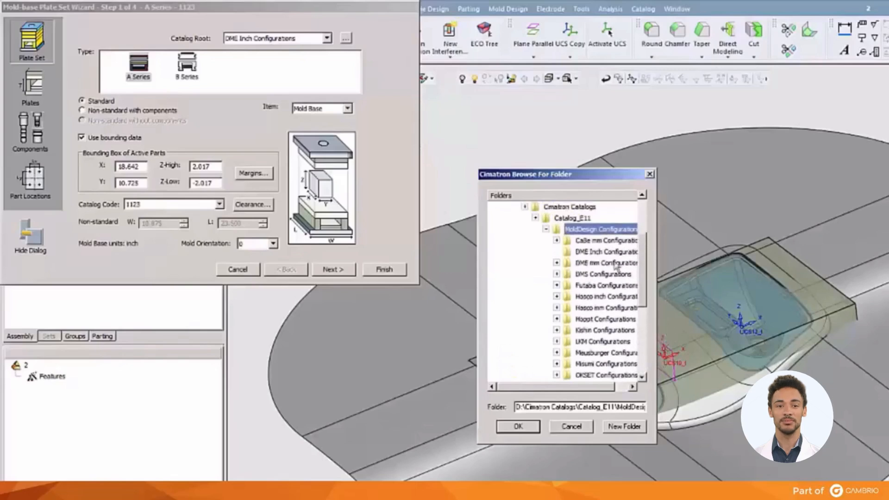
pyautogui.click(603, 252)
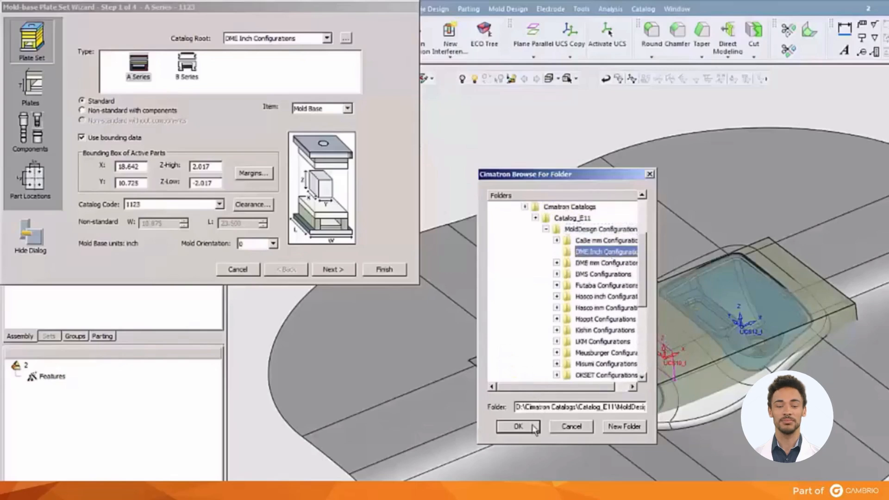
pyautogui.click(517, 426)
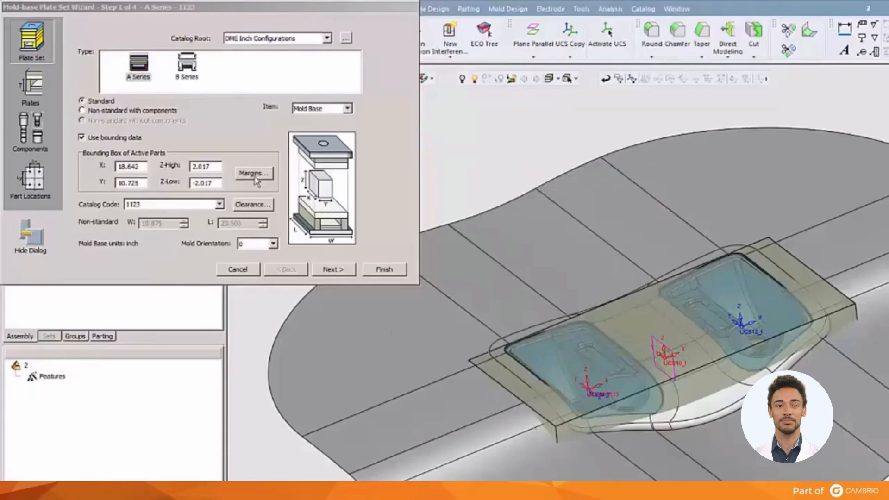
# Enter margins: 6 on X and Y, 2.5 for cavity and core plates, 2.4 ejection stroke.
pyautogui.click(253, 174)
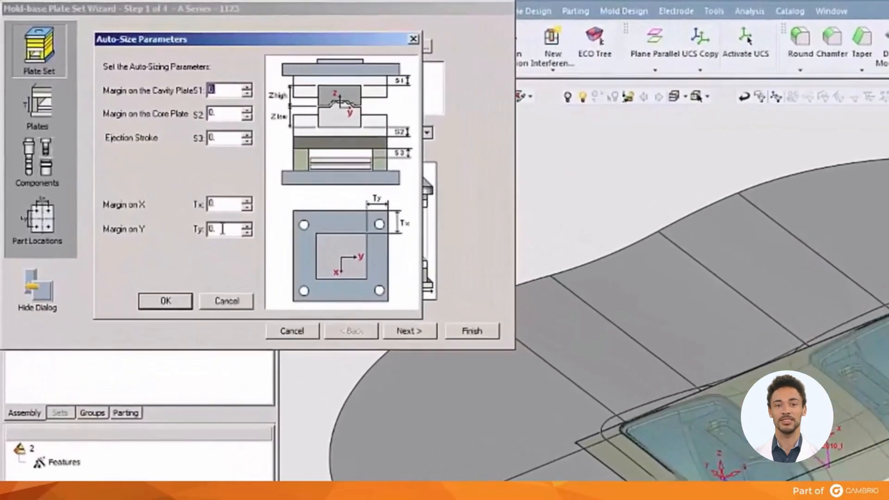
pyautogui.click(224, 204)
pyautogui.write('6')
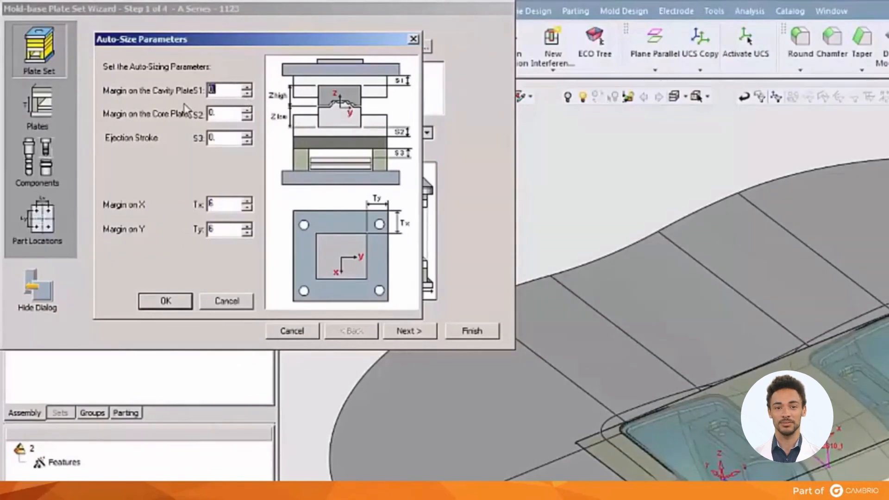
pyautogui.write('2.5')
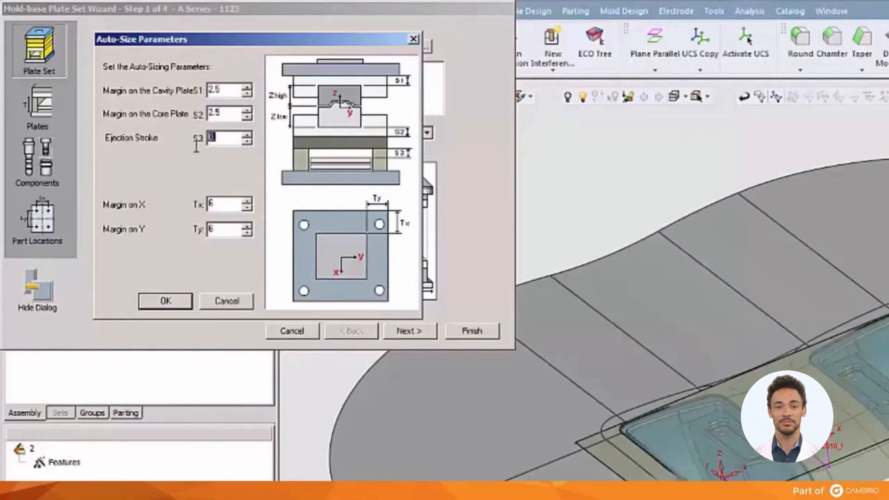
pyautogui.write('2.4')
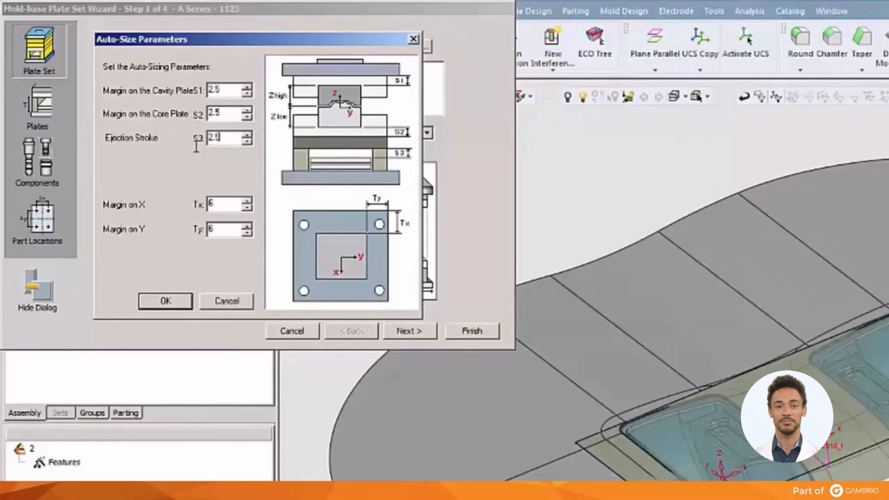
pyautogui.moveTo(225, 286)
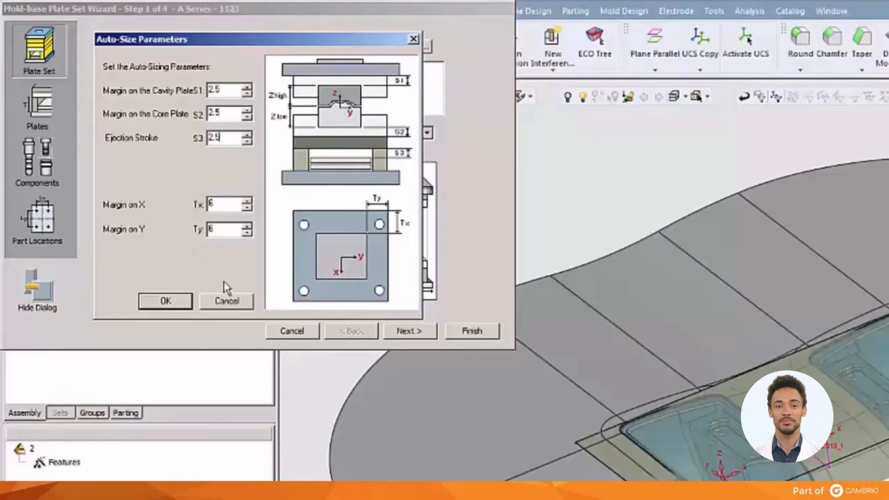
# Apply the auto-size margins and choose DME catalog code 2435 for the mold base.
pyautogui.click(165, 302)
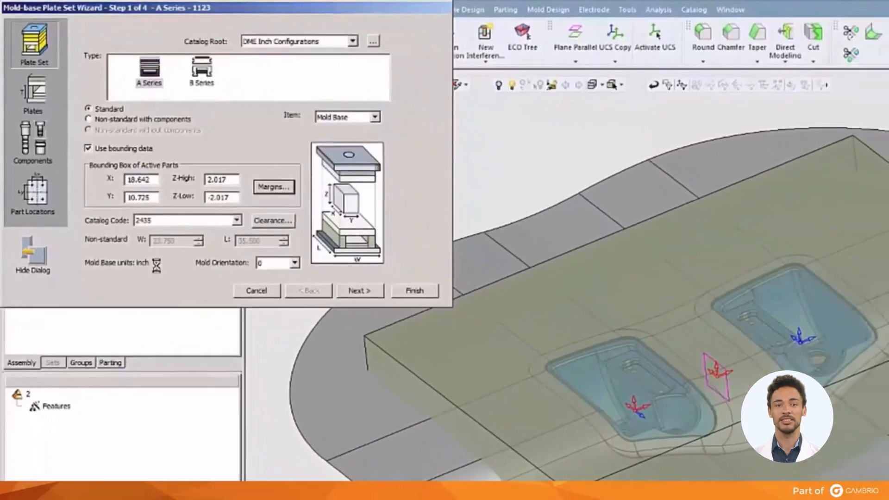
pyautogui.click(236, 220)
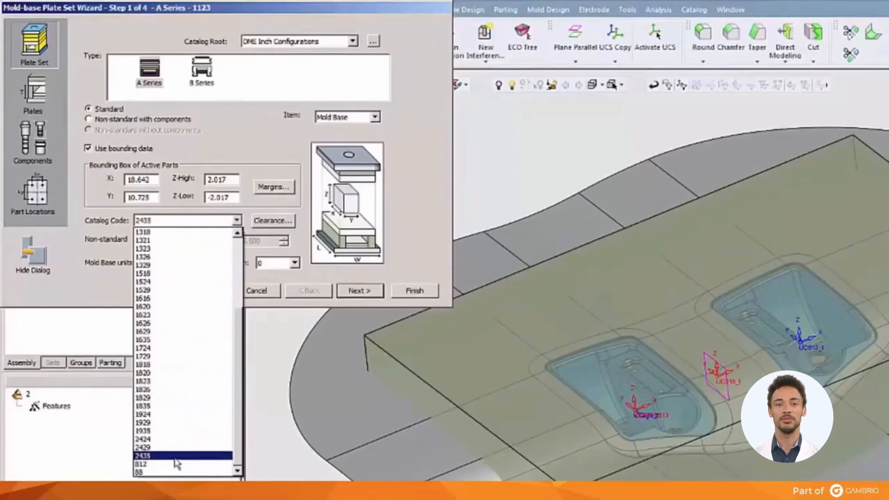
pyautogui.click(144, 455)
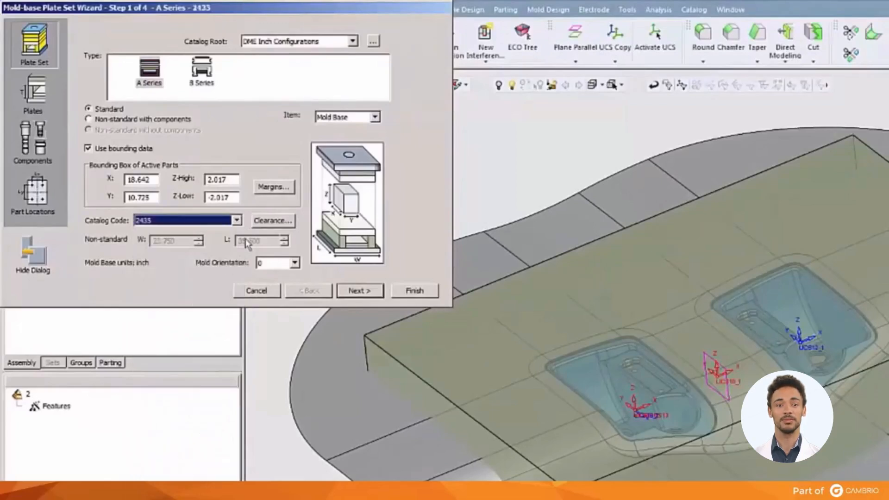
# Review the mold clearances and keep the fixed side at zero.
pyautogui.click(272, 221)
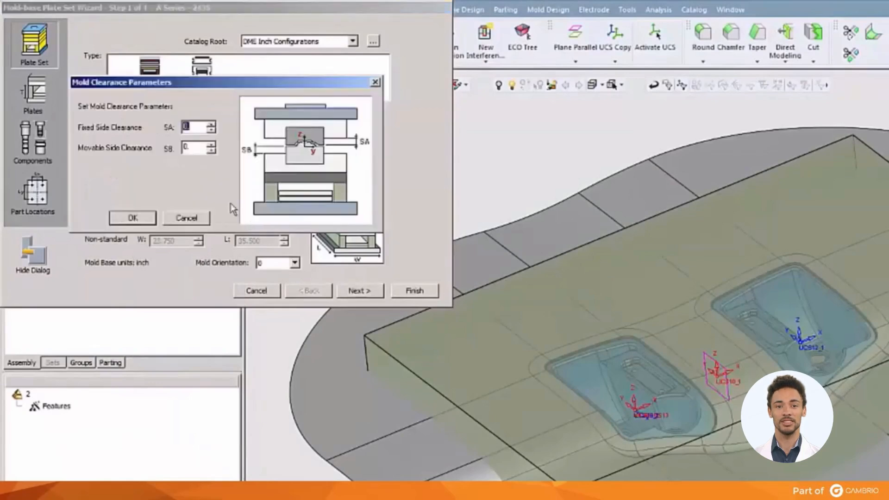
pyautogui.click(193, 127)
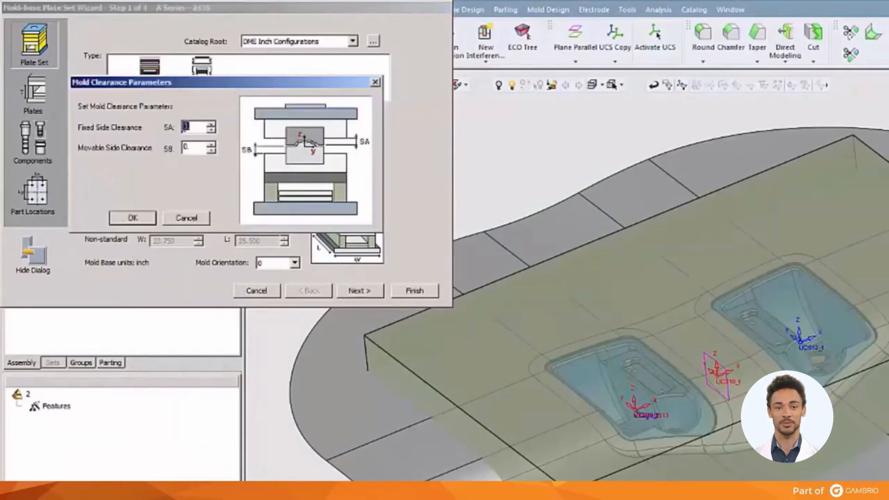
pyautogui.click(132, 218)
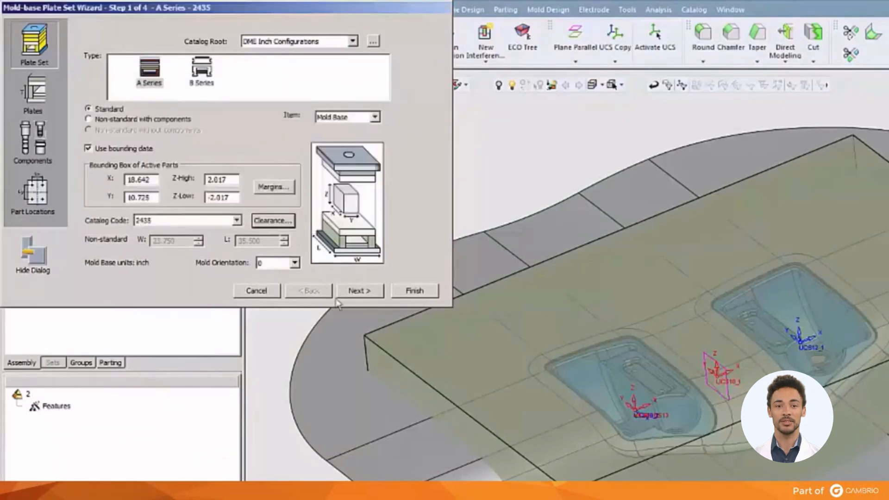
# Set A Plate thickness 4.875 and Ejector Housing 4.500, then advance to component selection.
pyautogui.click(361, 290)
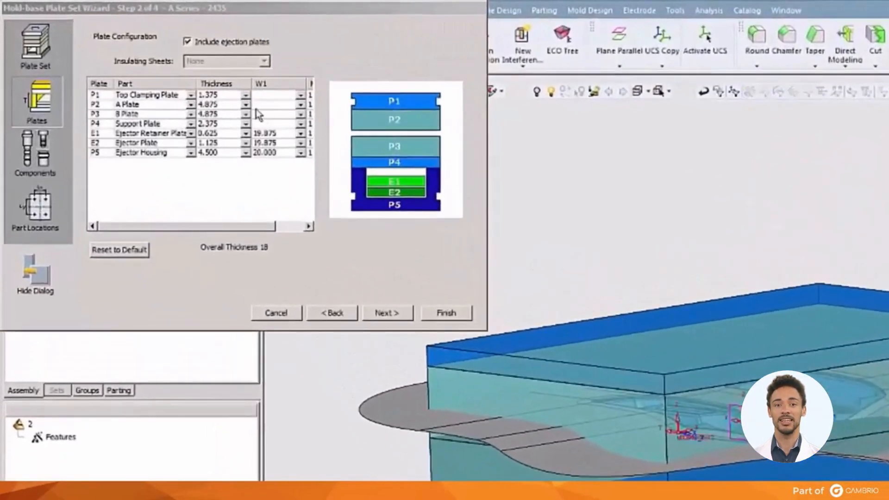
pyautogui.click(243, 106)
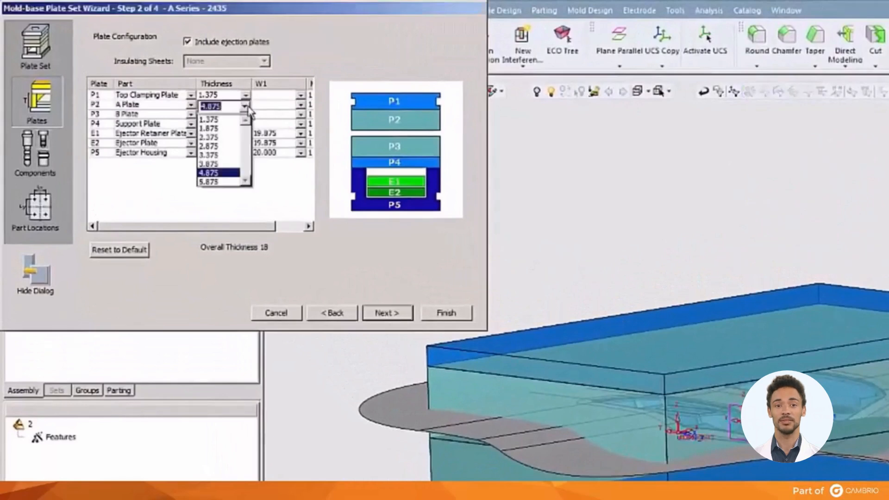
pyautogui.click(213, 172)
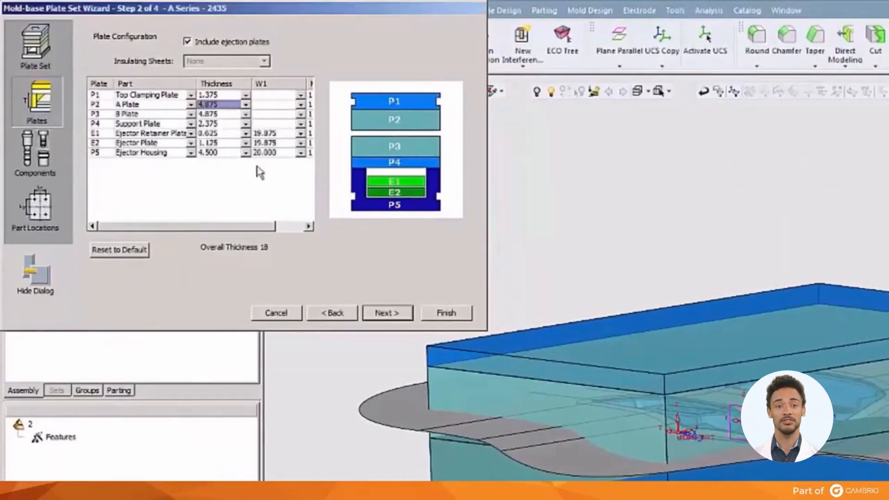
pyautogui.click(244, 153)
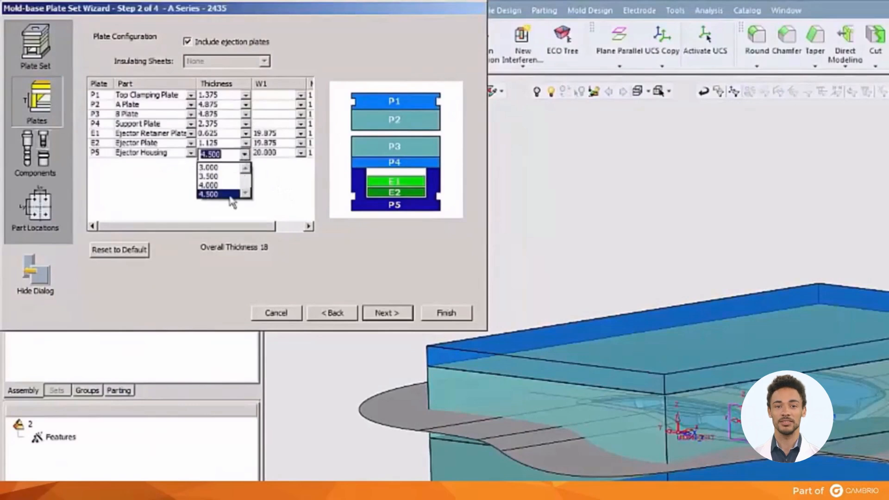
pyautogui.click(215, 193)
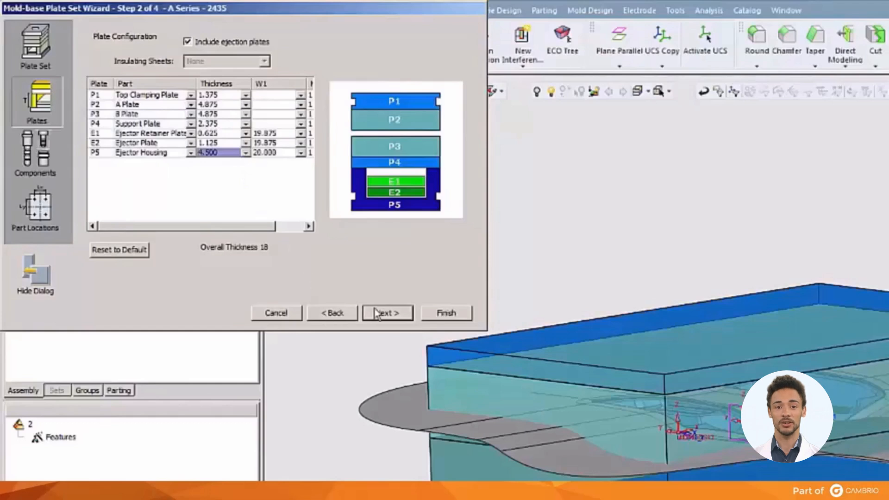
pyautogui.click(388, 313)
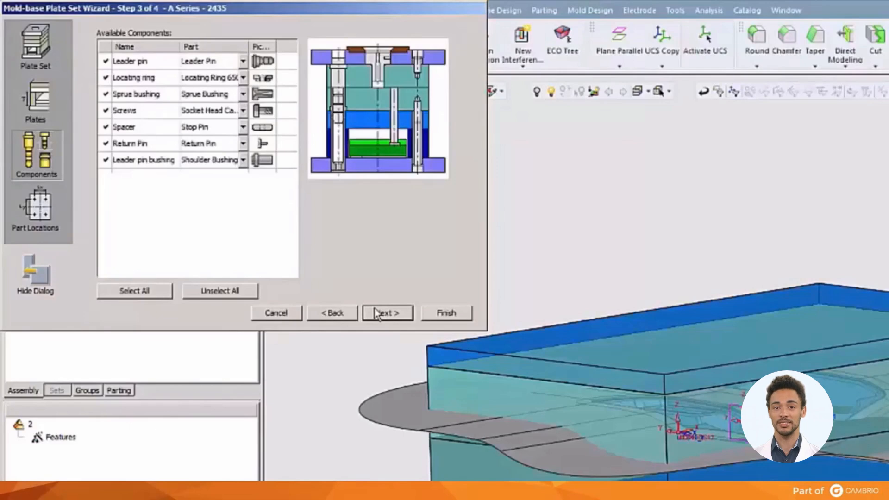
# Finish the plate set wizard, building the base with Fixed Side_2 and Ejection System_2.
pyautogui.click(387, 313)
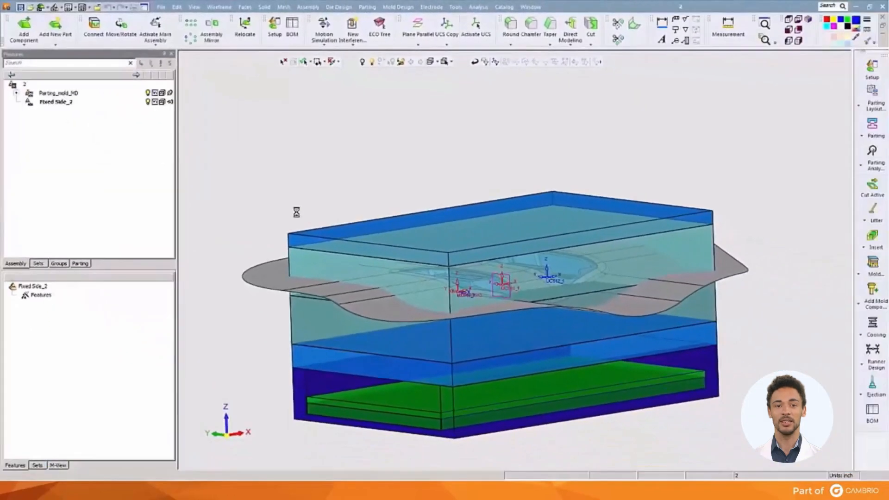
pyautogui.click(871, 386)
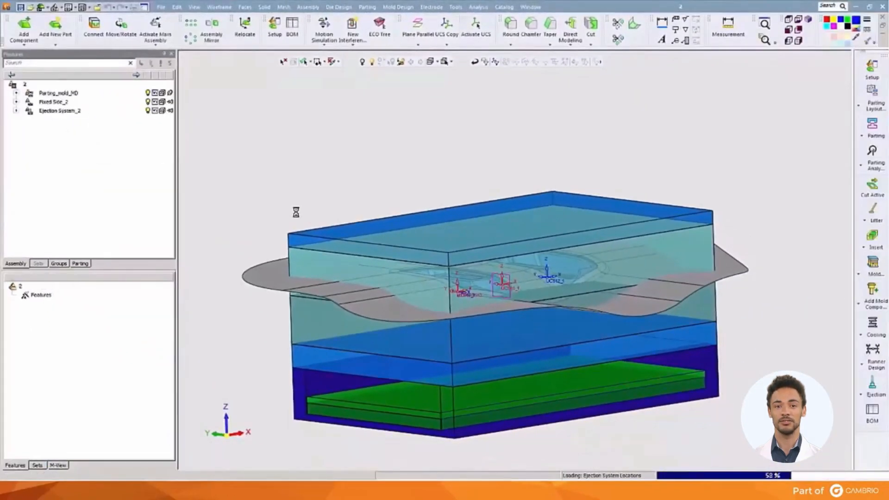